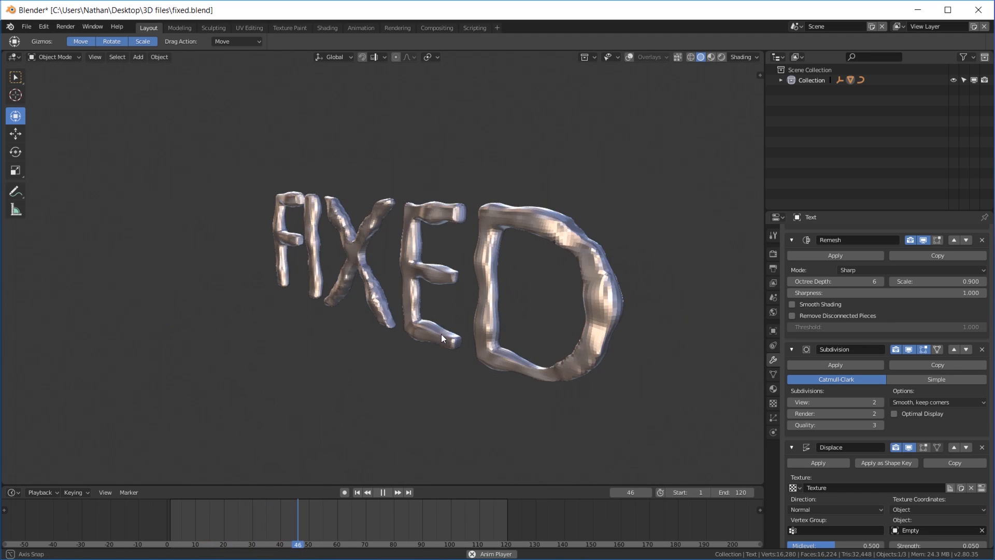
Step: Convert the 'Broken' text into a mesh via the operator search ('conv'), then verify all its geometry in Edit Mode
{"action": "left_click", "coordinate": [387, 492]}
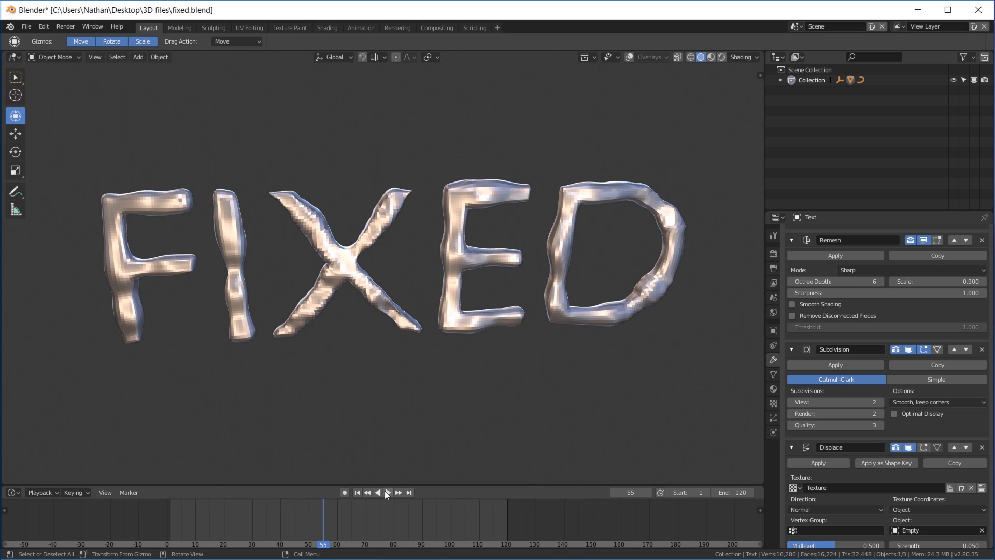
{"action": "mouse_move", "coordinate": [386, 491]}
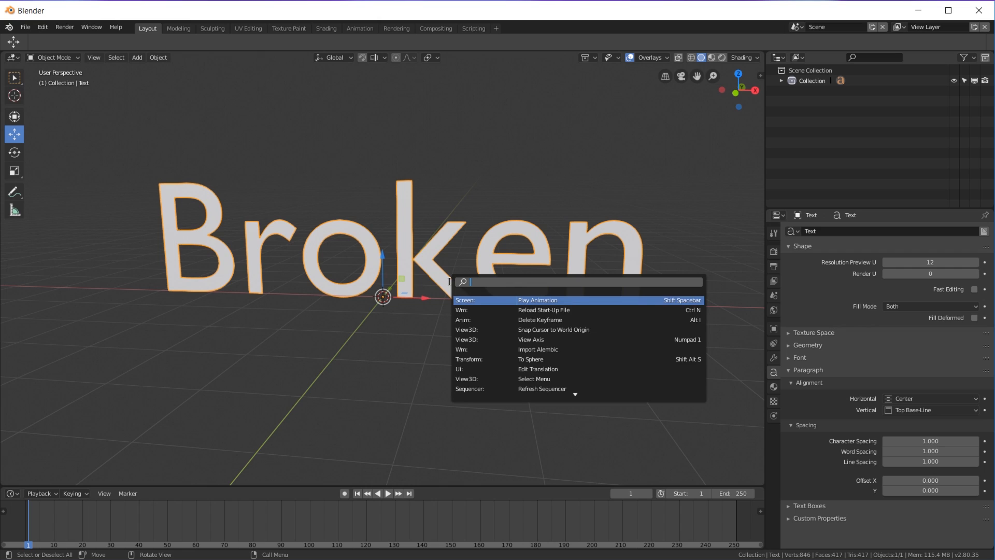
{"action": "type", "text": "conv"}
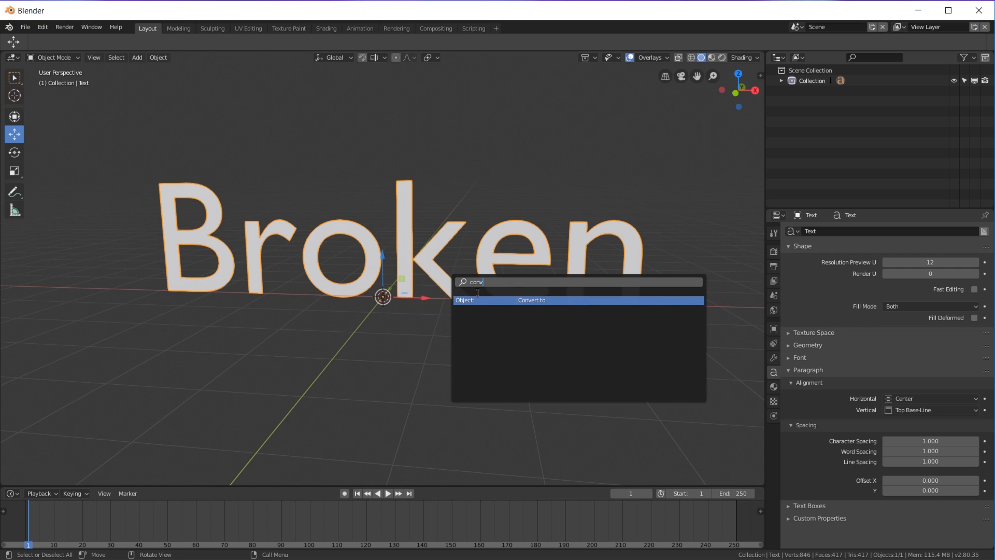
{"action": "left_click", "coordinate": [532, 300]}
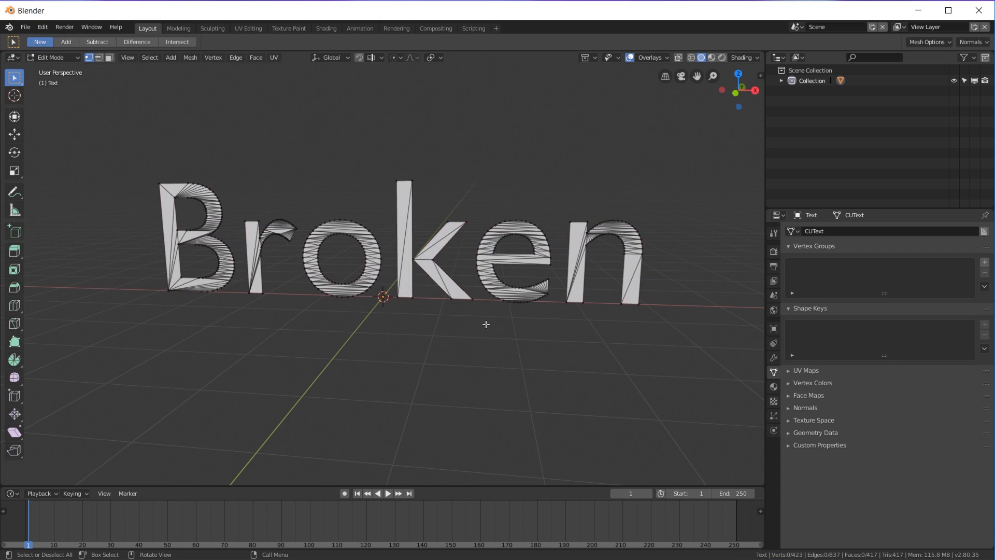
{"action": "key", "text": "a"}
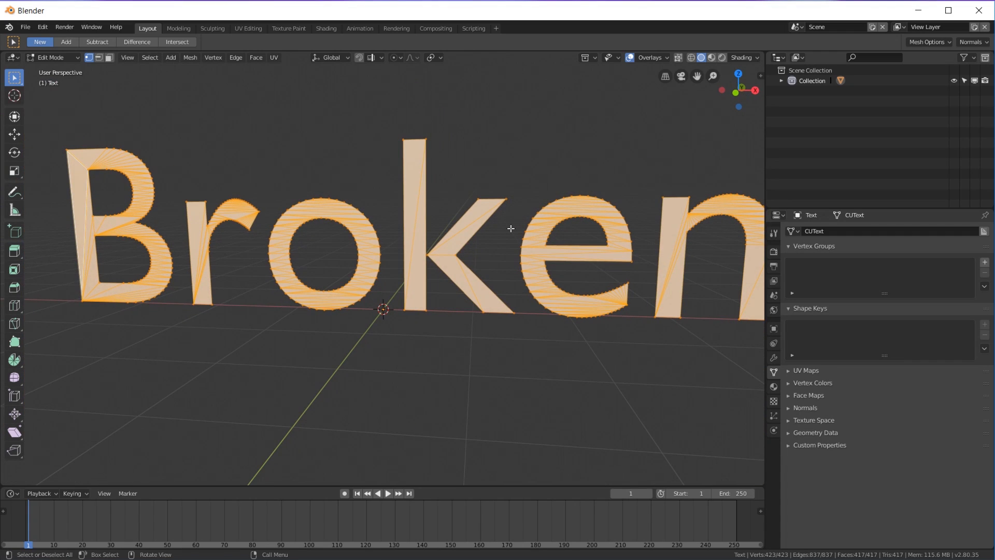
{"action": "key", "text": "Tab"}
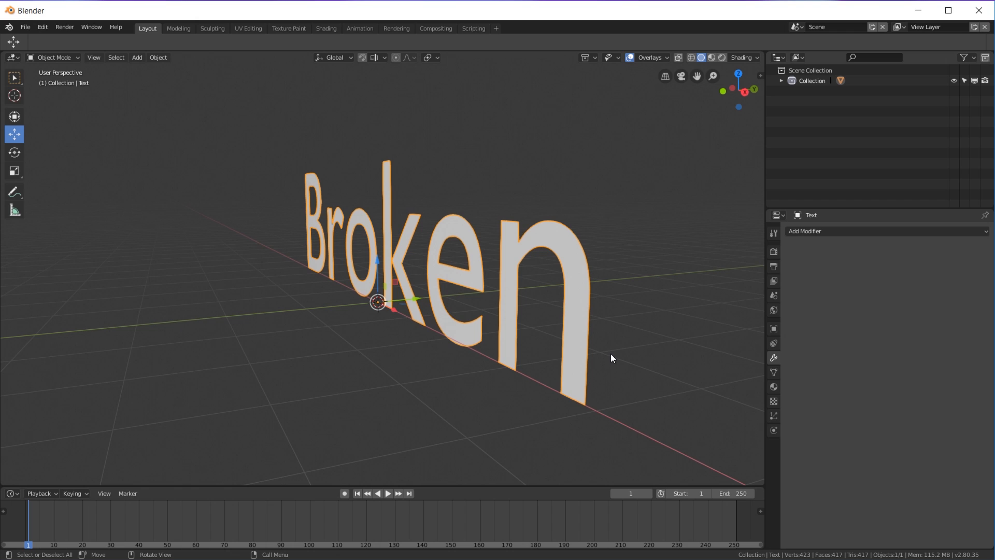
{"action": "mouse_move", "coordinate": [829, 245]}
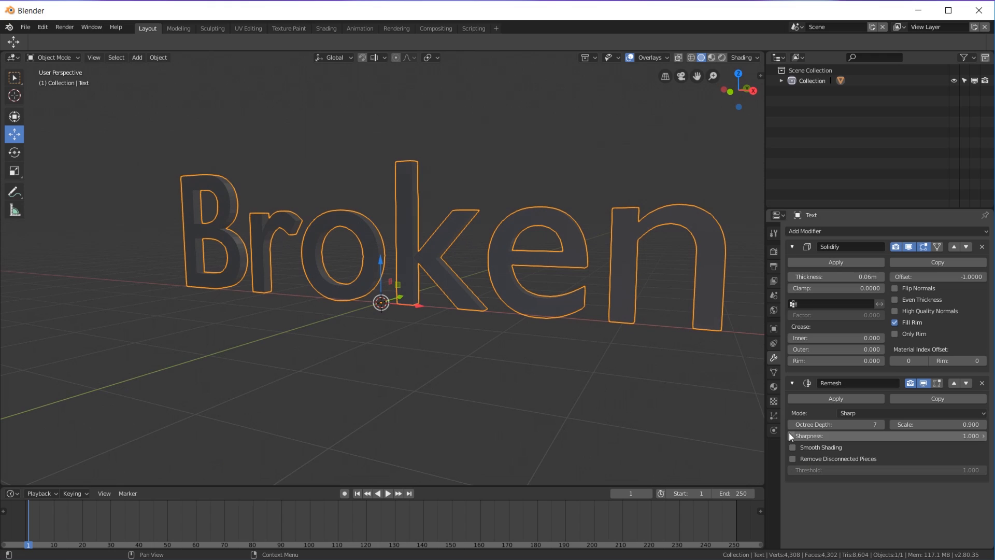
Step: Enable Wireframe and All Edges in the Broken object's Viewport Display settings
{"action": "left_click", "coordinate": [773, 329]}
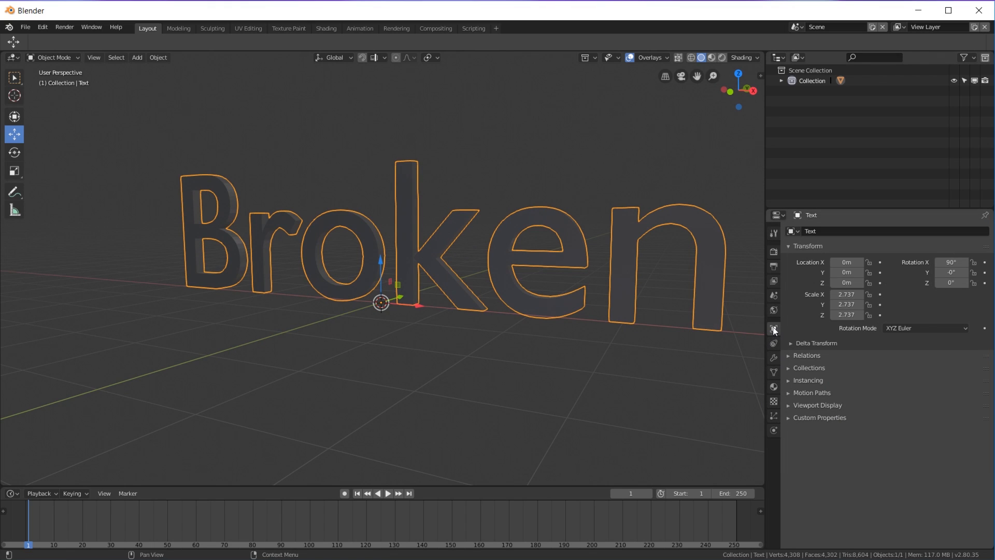
{"action": "mouse_move", "coordinate": [774, 328]}
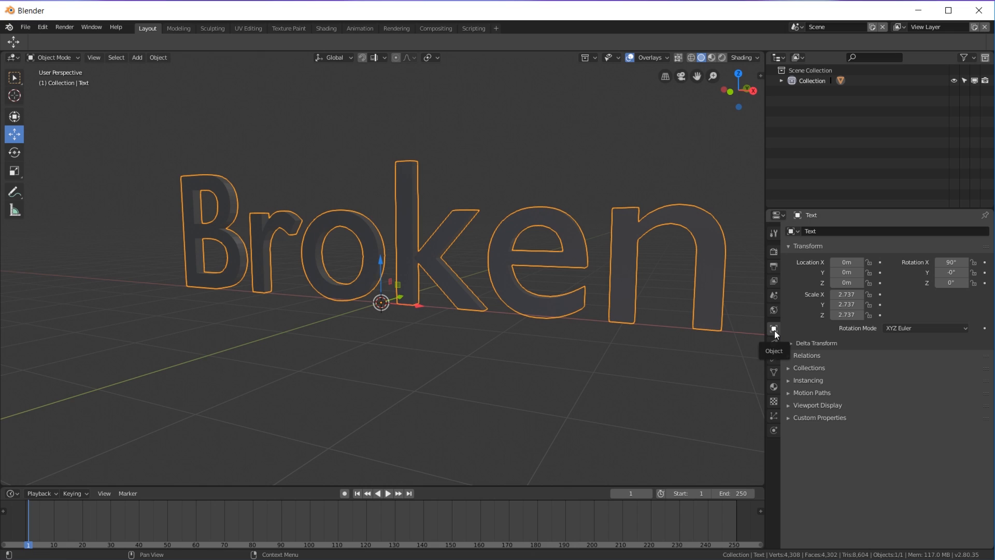
{"action": "mouse_move", "coordinate": [809, 411]}
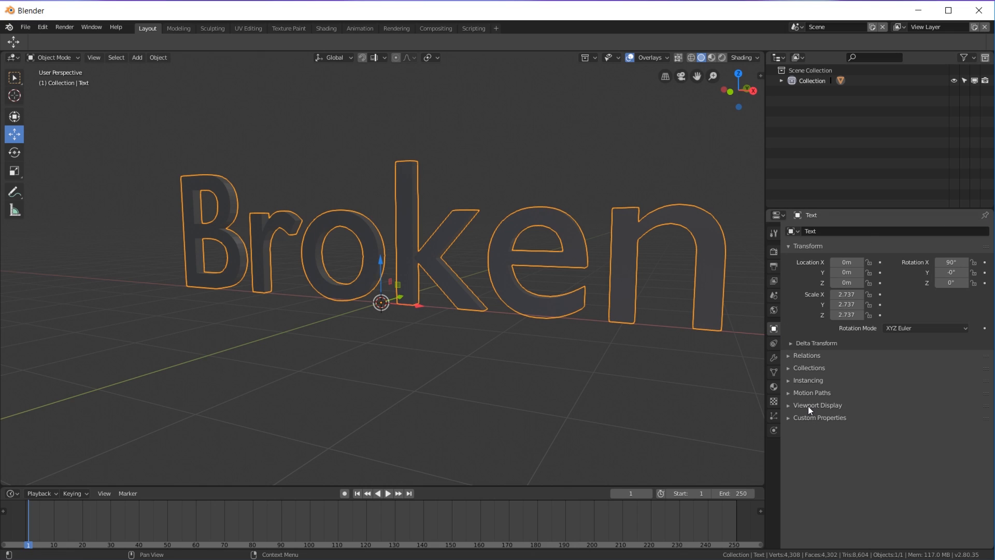
{"action": "left_click", "coordinate": [818, 405]}
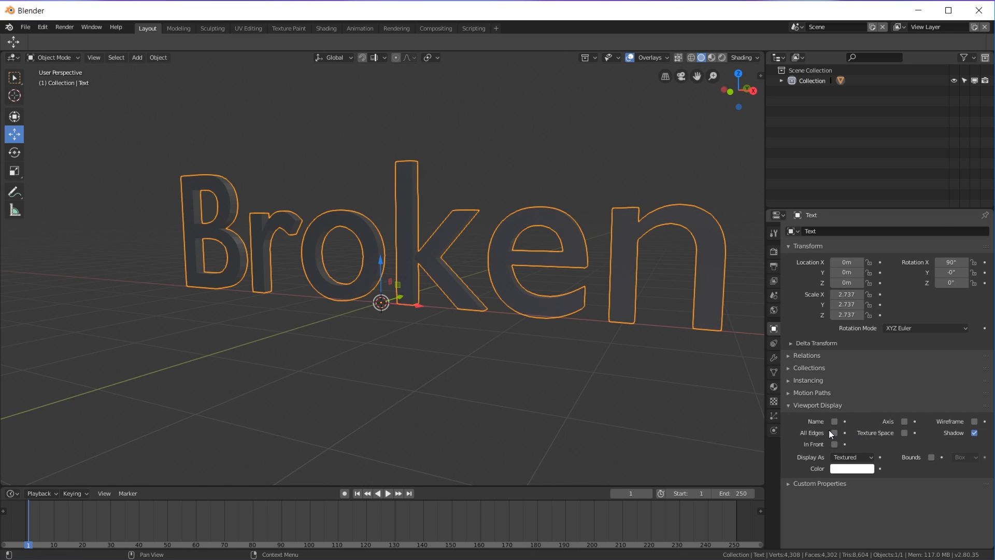
{"action": "left_click", "coordinate": [836, 433]}
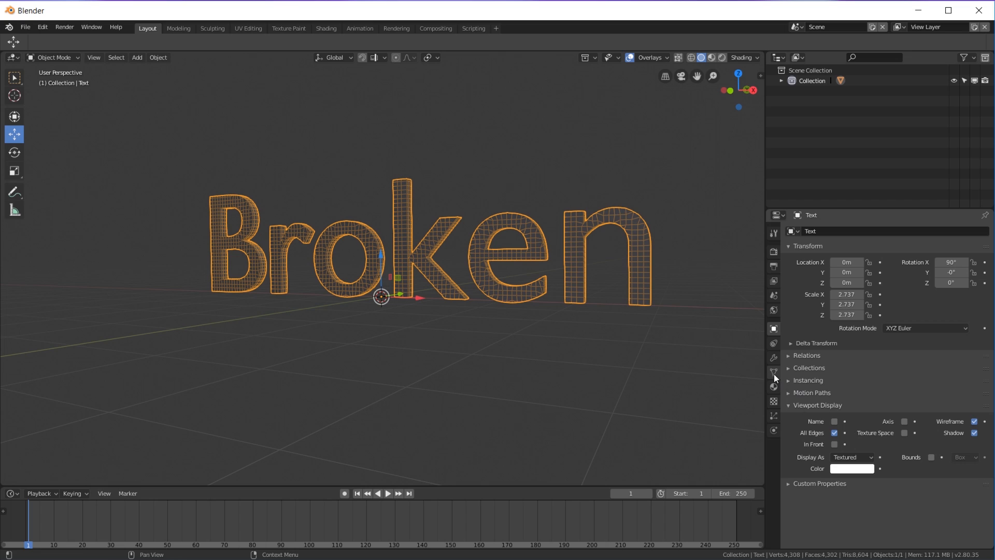
{"action": "left_click", "coordinate": [773, 358]}
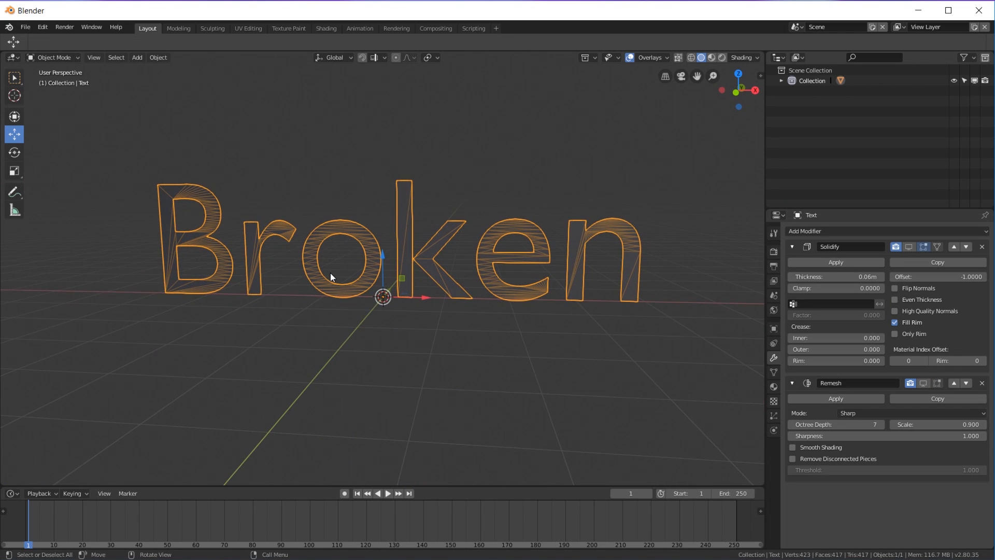
{"action": "mouse_move", "coordinate": [168, 252]}
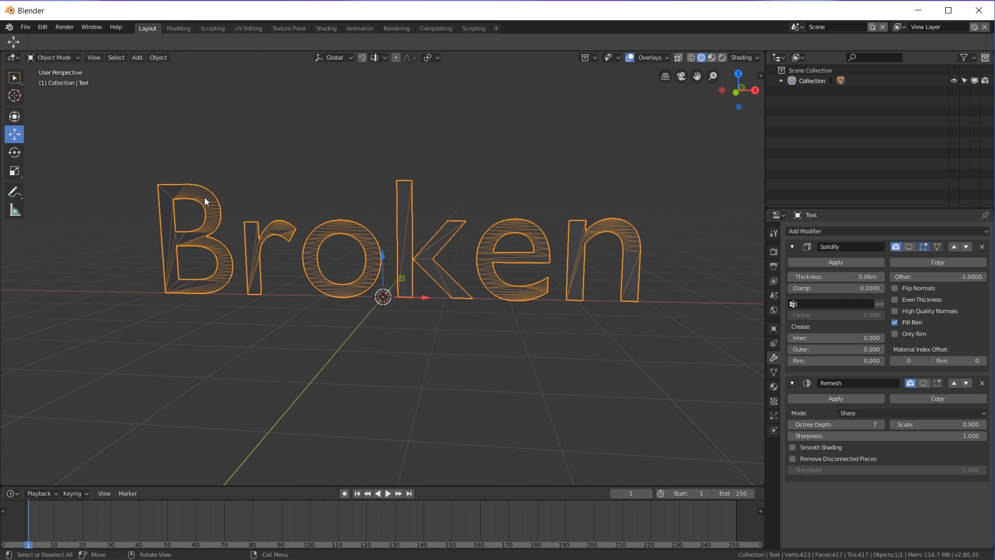
{"action": "mouse_move", "coordinate": [212, 206]}
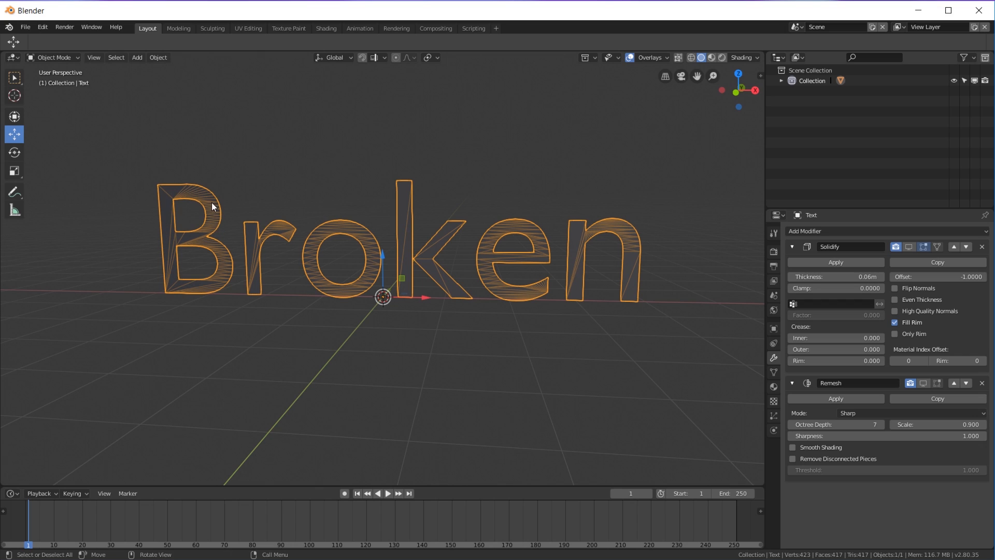
{"action": "mouse_move", "coordinate": [168, 235]}
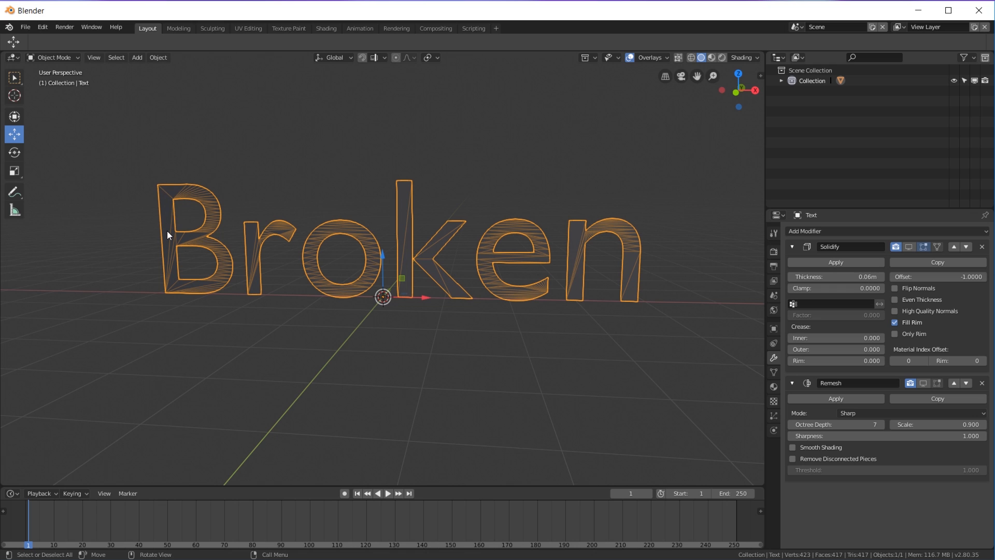
{"action": "mouse_move", "coordinate": [881, 322]}
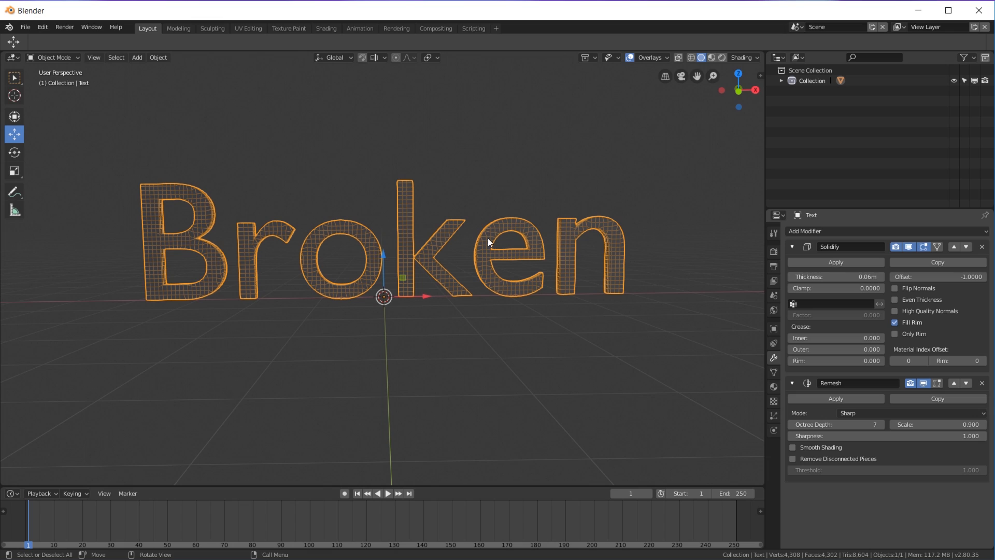
{"action": "mouse_move", "coordinate": [515, 230]}
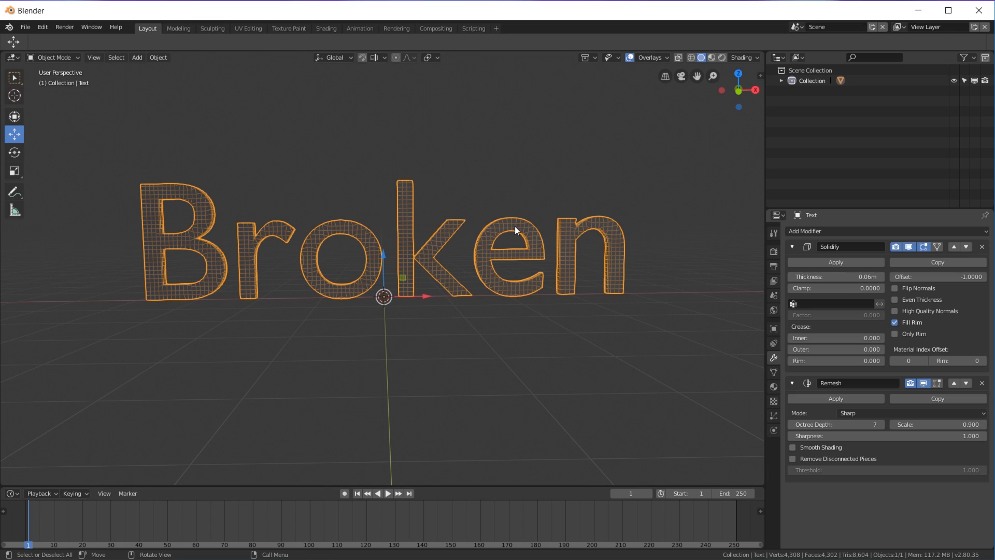